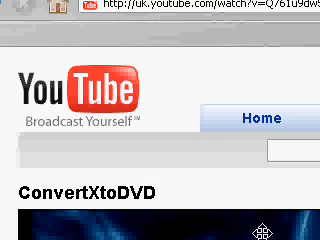
# Step: Search Google for 'ConvertXtoDVD' and scroll to results about the version 3 release
pyautogui.scroll(-3)
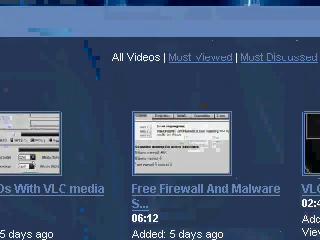
pyautogui.scroll(-3)
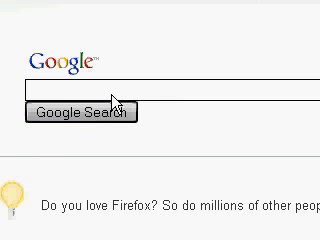
pyautogui.write('ConvertXtoDVD')
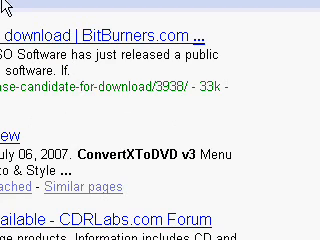
pyautogui.scroll(-3)
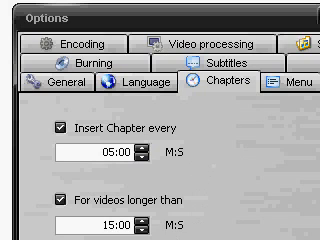
# Step: Review chapter insertion every 05:00 for videos longer than 15:00 with automatic naming
pyautogui.scroll(-3)
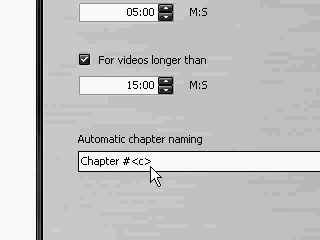
pyautogui.moveTo(300, 104)
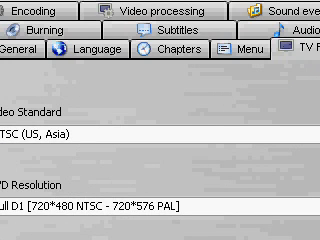
# Step: Review TV Format settings: NTSC standard, Full D1 resolution, automatic TV screen
pyautogui.scroll(-3)
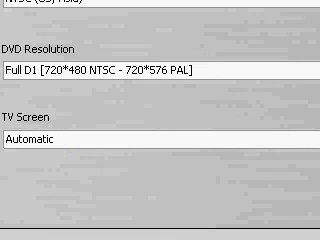
pyautogui.click(280, 8)
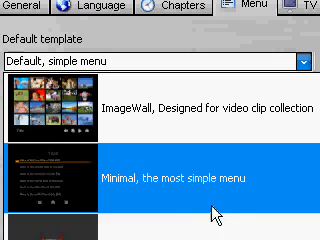
# Step: Choose 'Default, simple menu' as the default DVD menu template
pyautogui.scroll(-3)
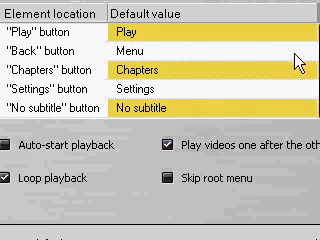
pyautogui.moveTo(300, 56)
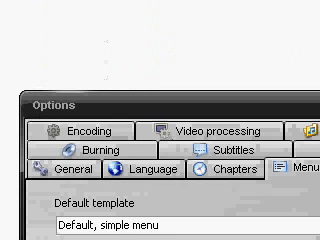
# Step: Enable 'Burn result to DVD' on the PIONEER DVD-RW drive in the Burning settings
pyautogui.click(138, 172)
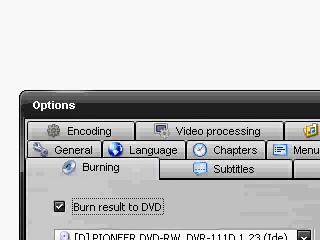
pyautogui.click(118, 152)
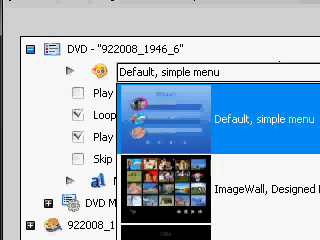
pyautogui.moveTo(300, 88)
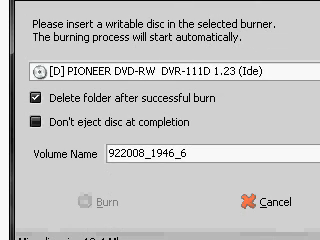
pyautogui.moveTo(52, 162)
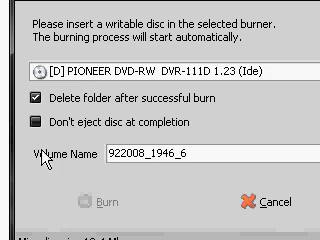